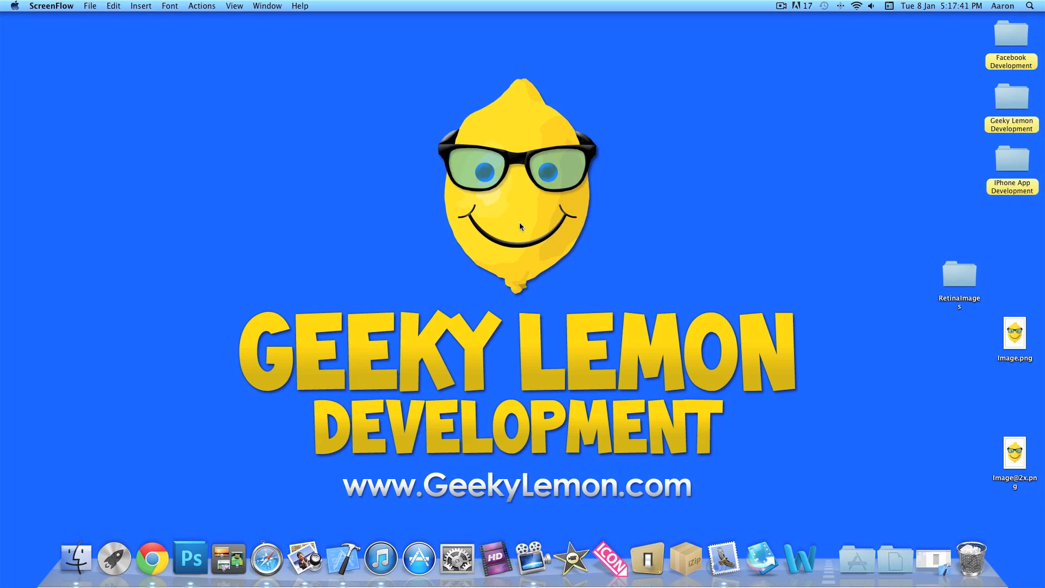
mouse_move(978, 459)
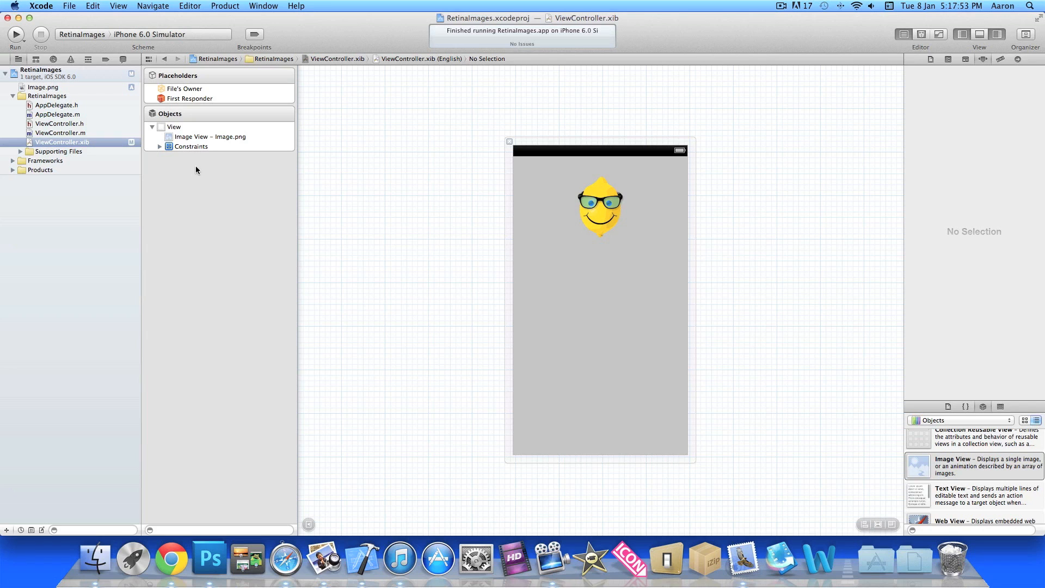
left_click(43, 87)
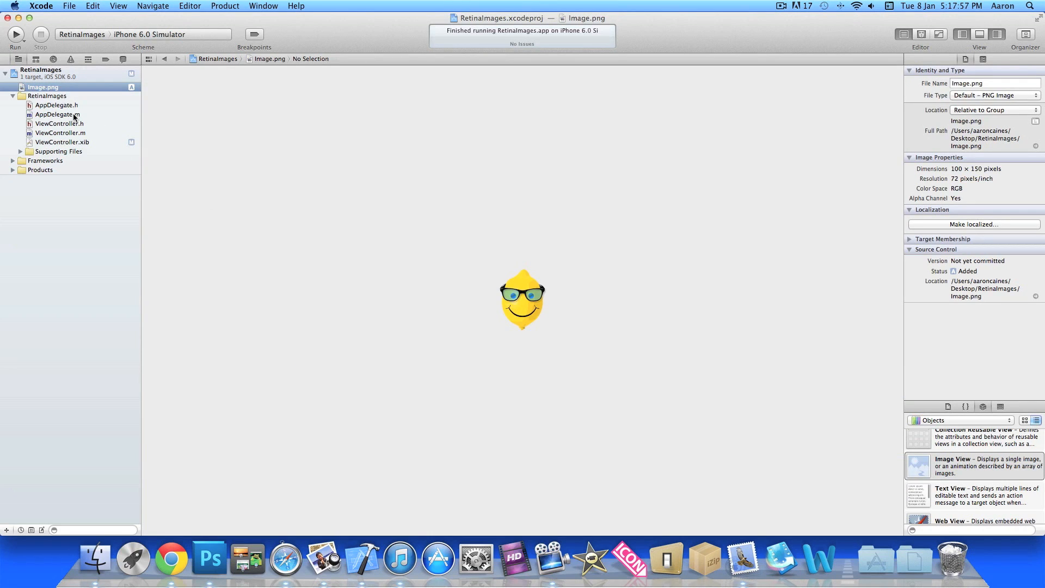
mouse_move(91, 149)
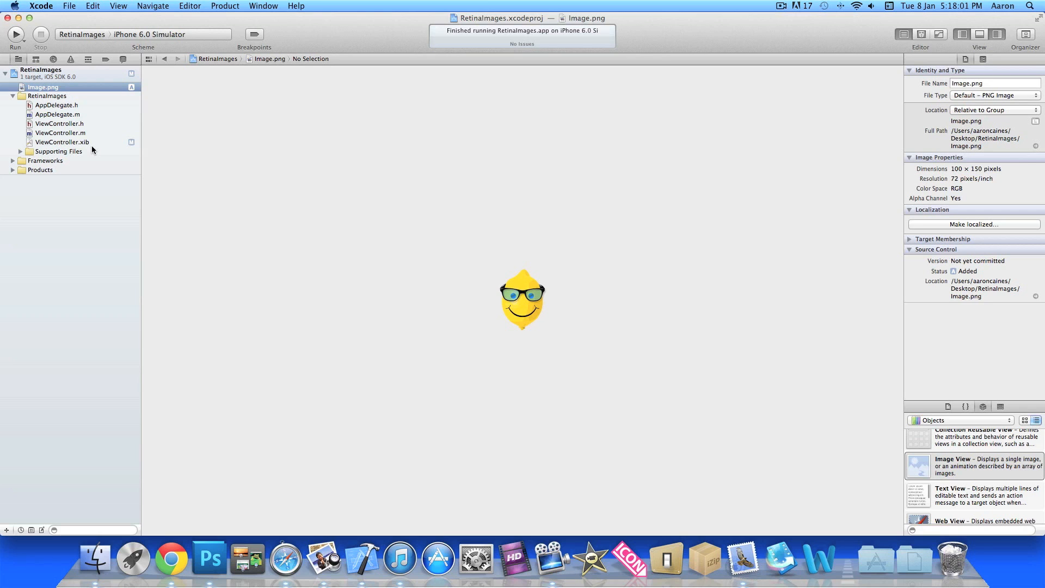
left_click(63, 142)
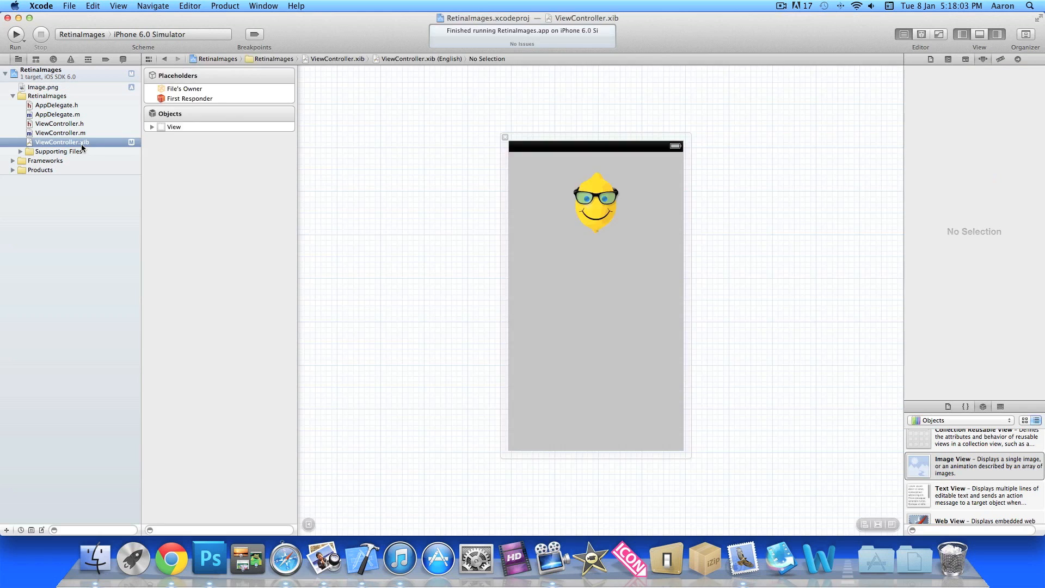
left_click(595, 203)
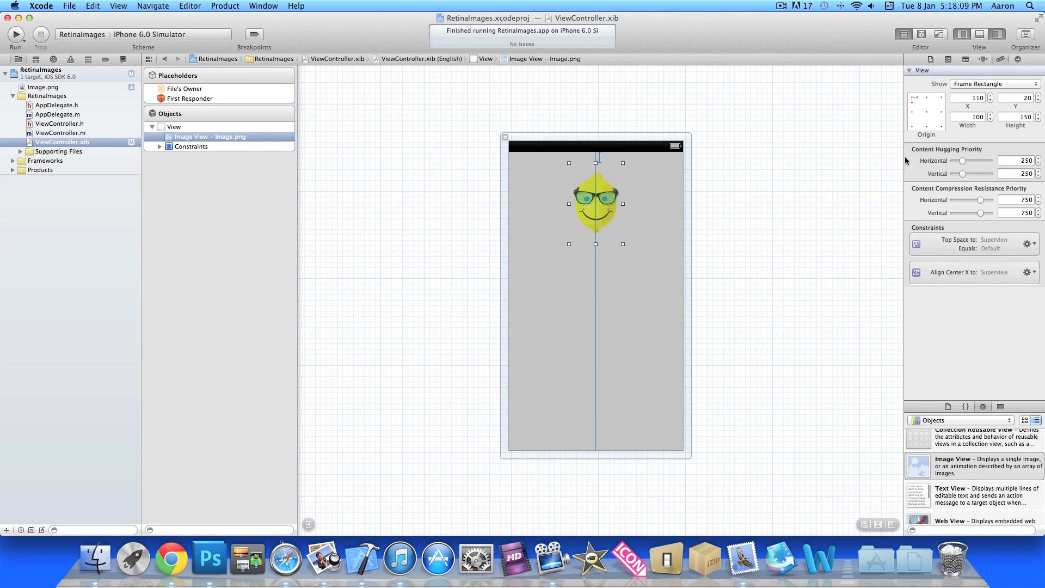
mouse_move(804, 182)
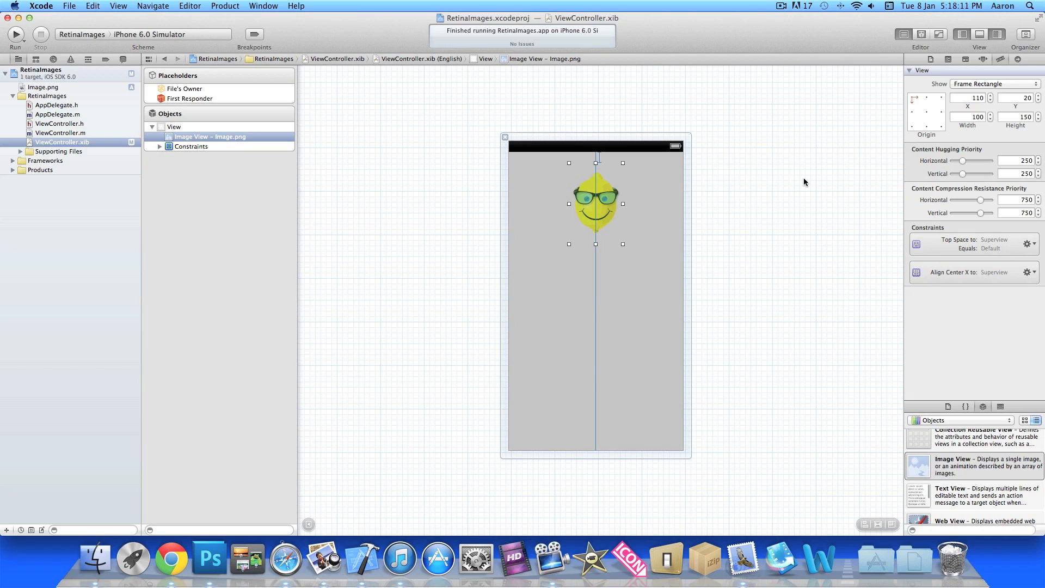
mouse_move(747, 219)
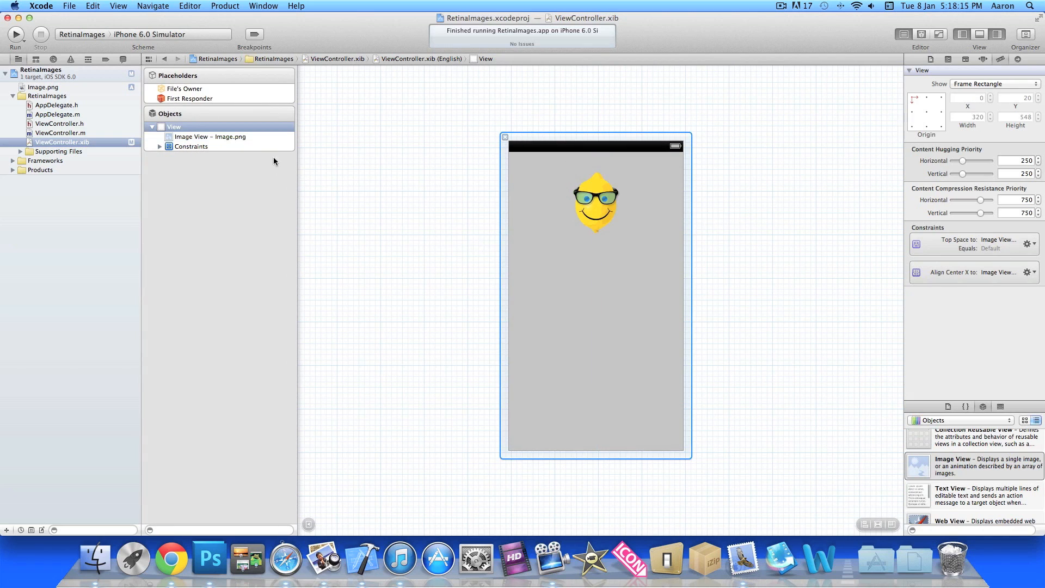
Run RetinaImages in the simulator on an iPhone (Retina 3.5-inch) device
left_click(15, 34)
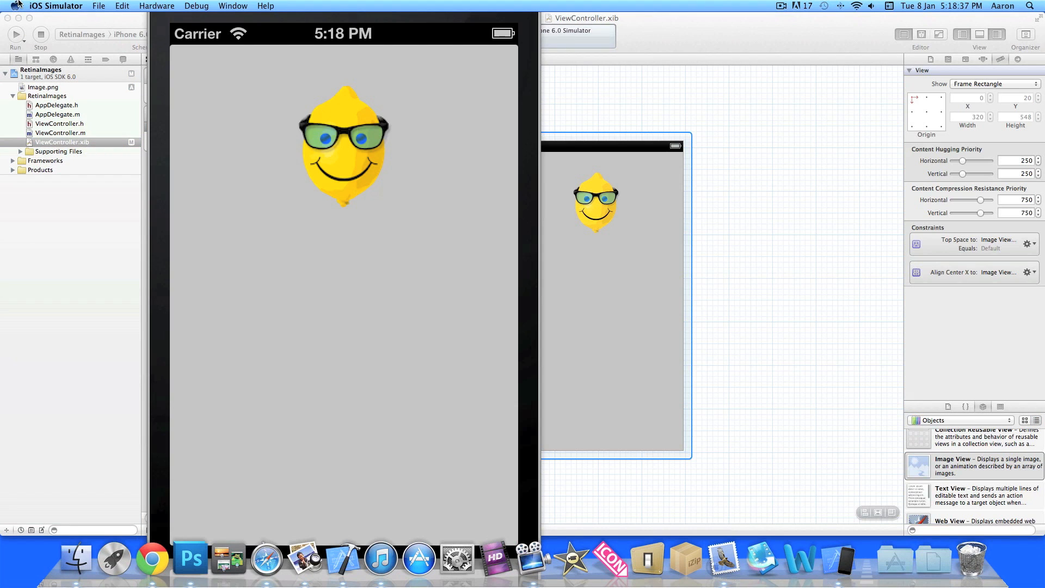
left_click(157, 5)
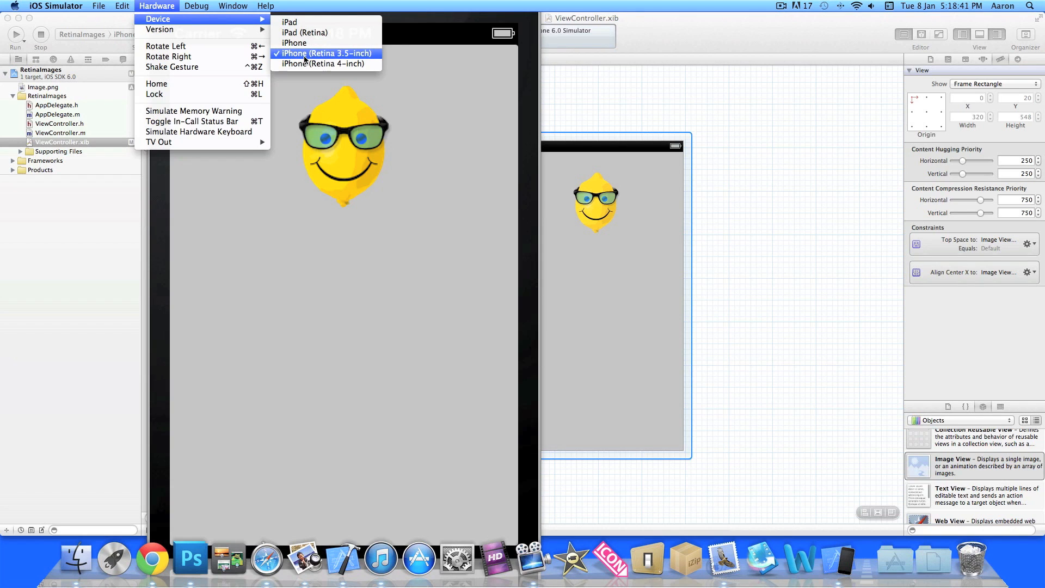
left_click(325, 53)
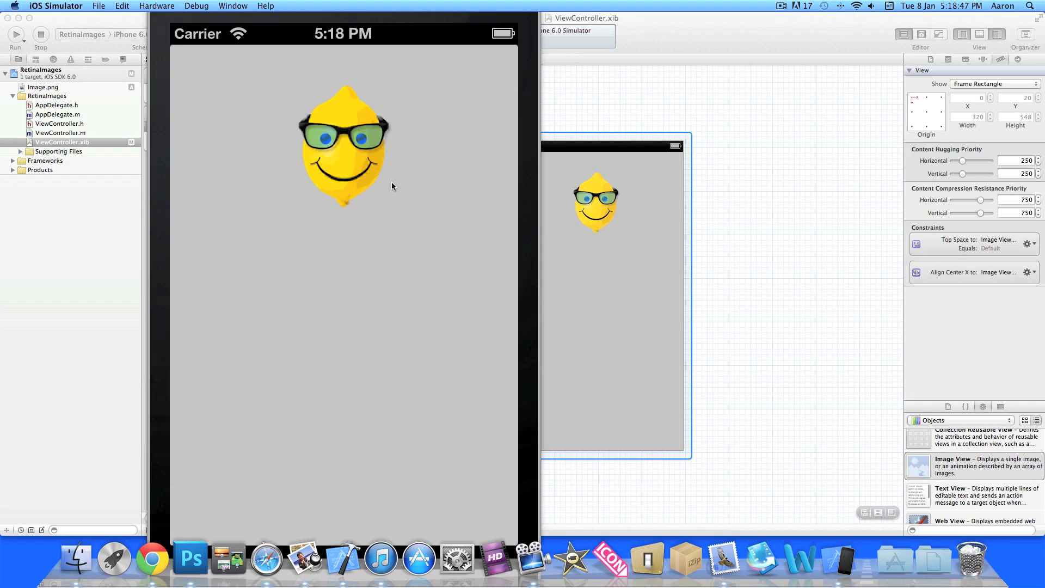
mouse_move(358, 189)
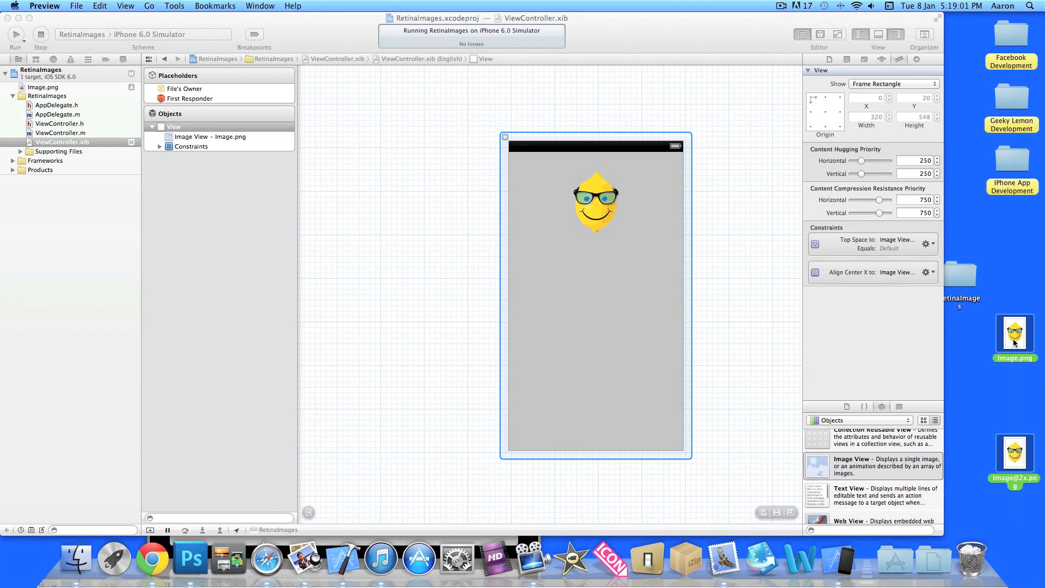
double_click(1013, 332)
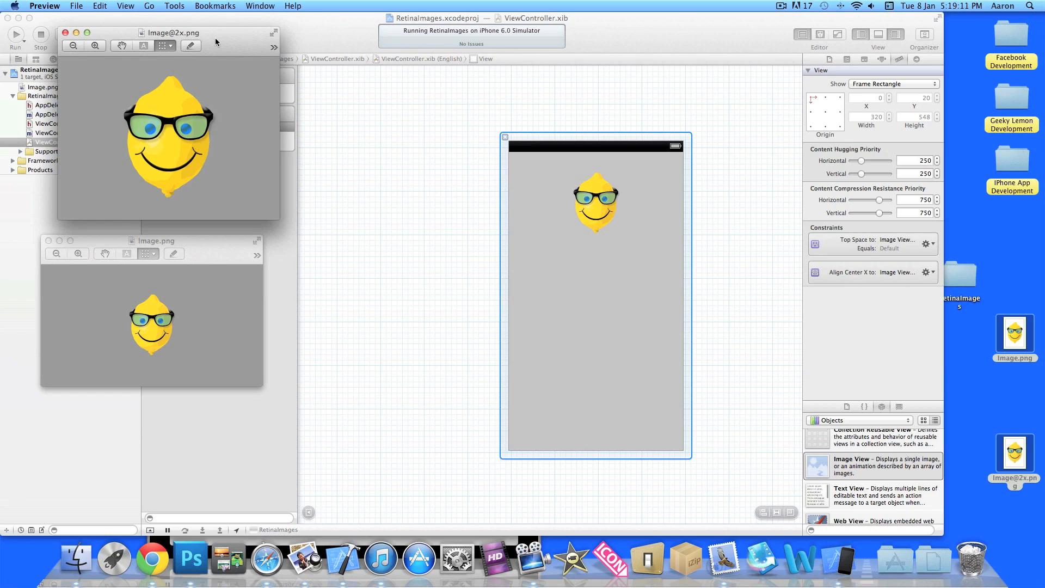
mouse_move(186, 250)
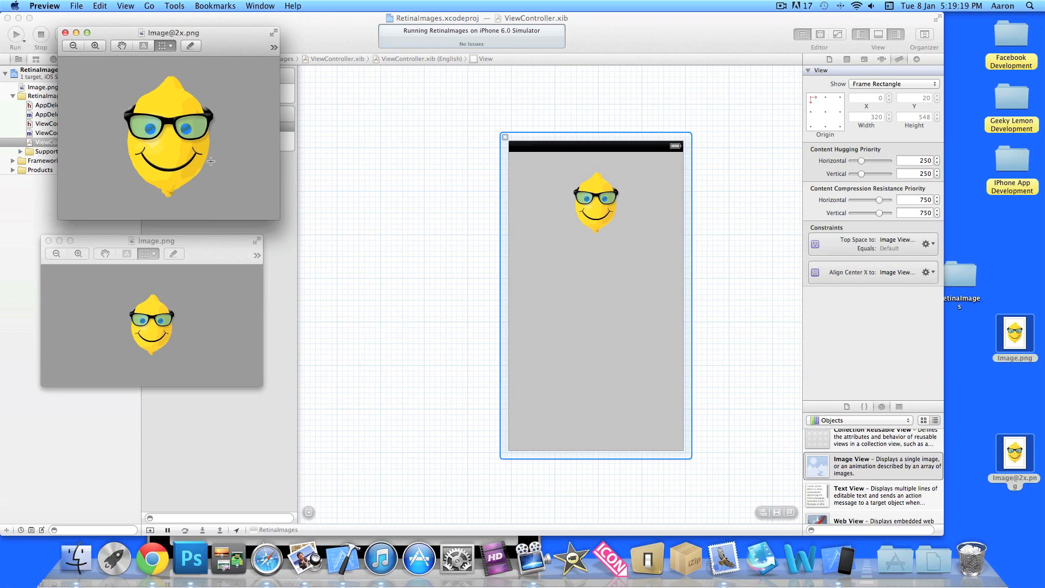
mouse_move(202, 293)
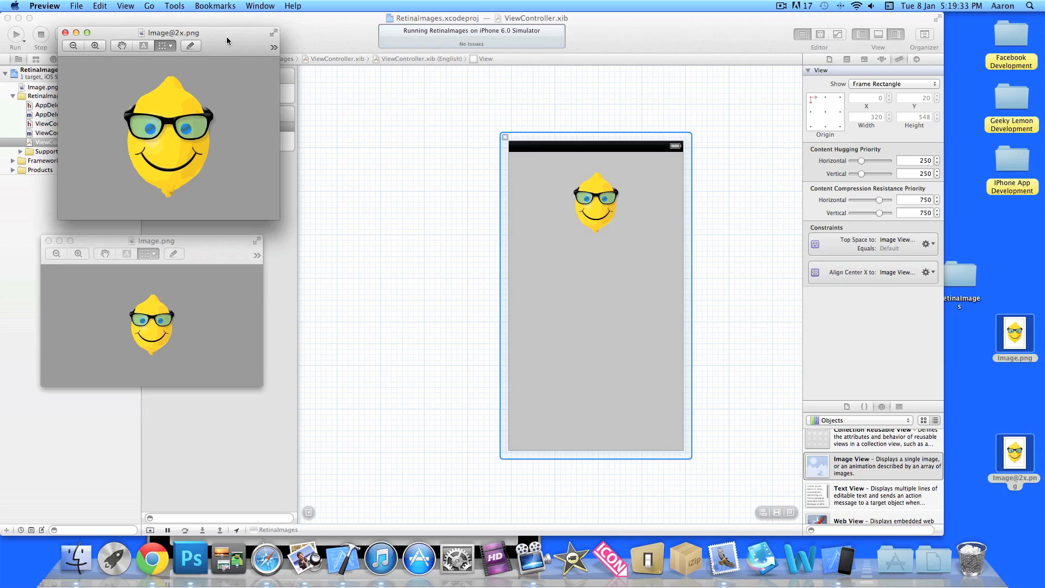
mouse_move(963, 493)
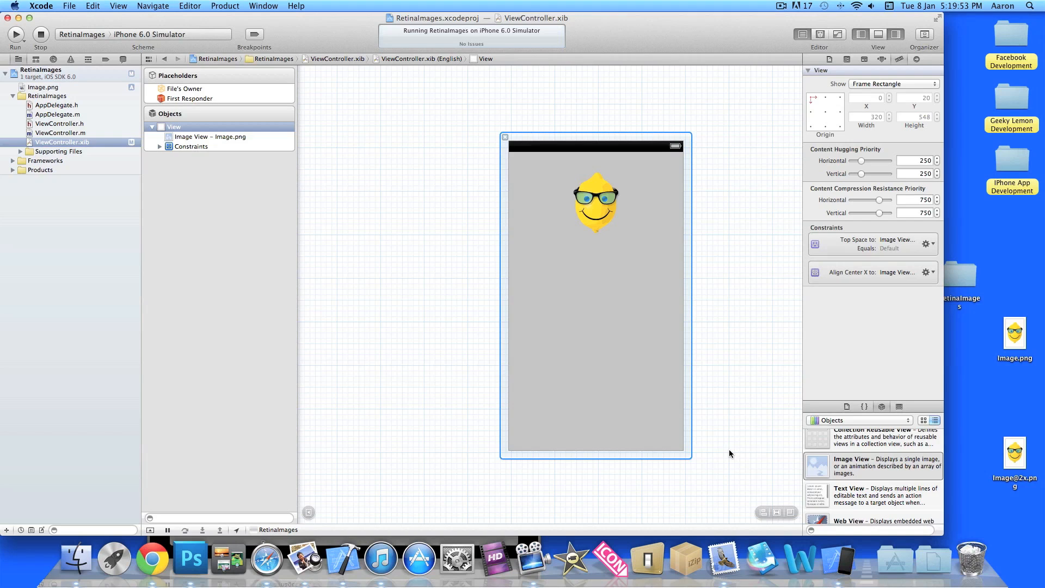
mouse_move(1020, 511)
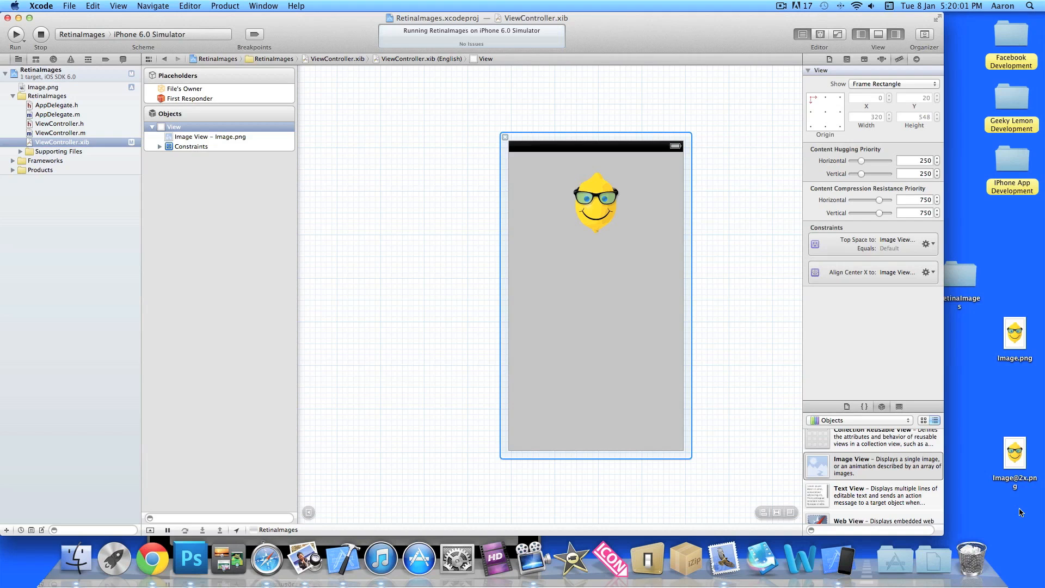
mouse_move(398, 203)
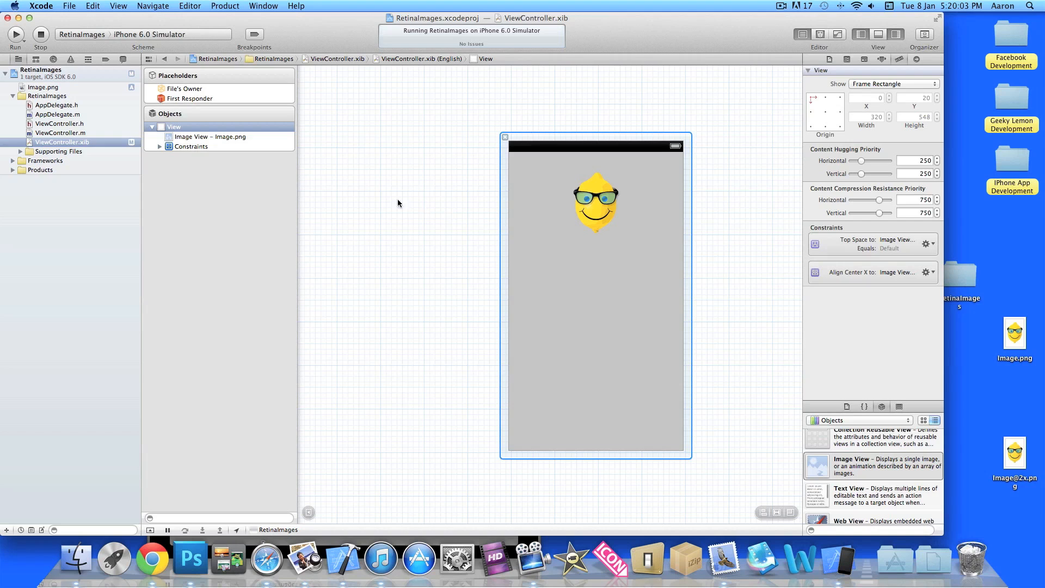
left_click(595, 203)
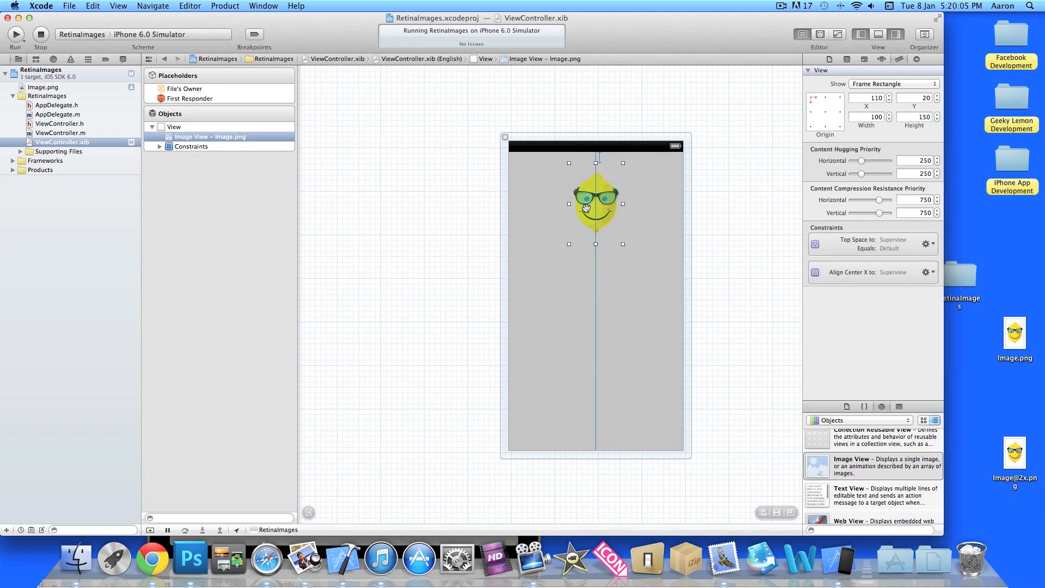
left_click(882, 59)
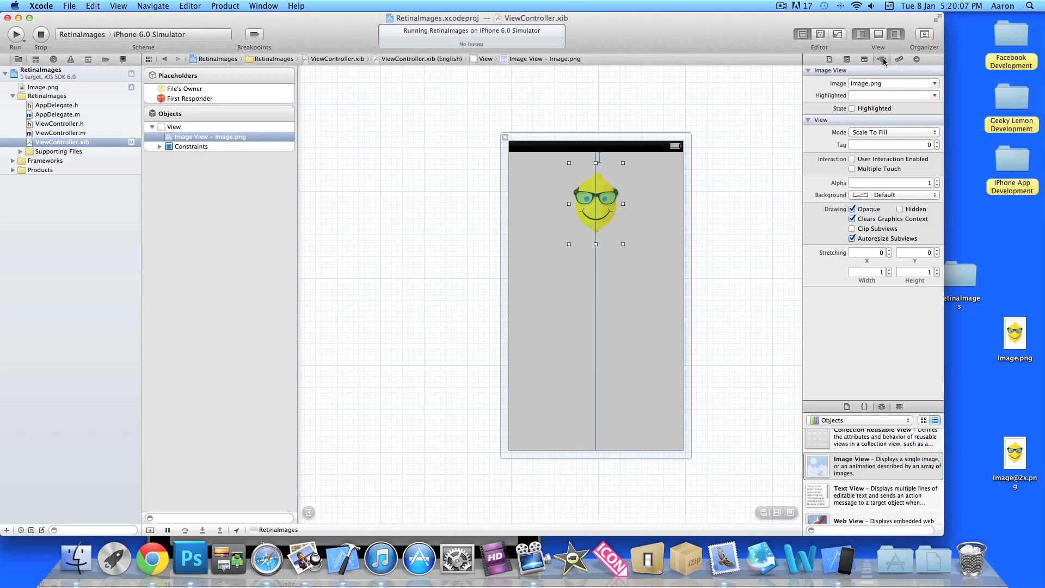
left_click(889, 83)
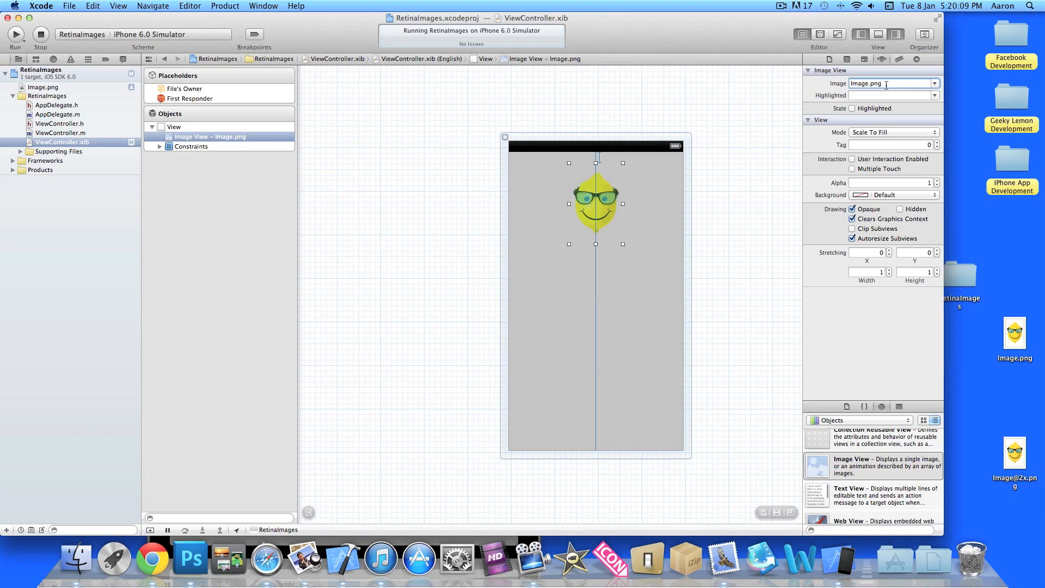
mouse_move(759, 364)
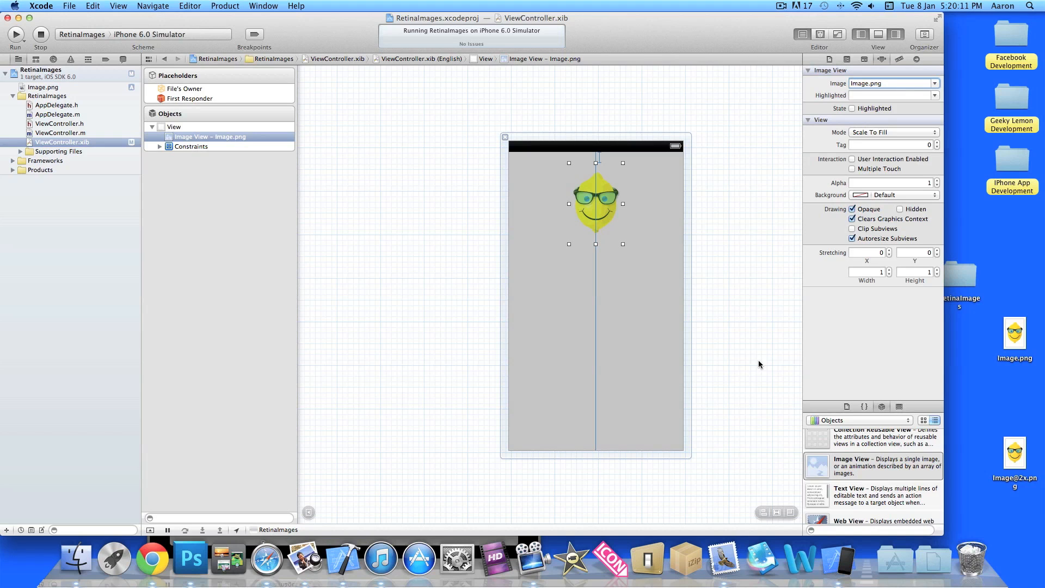
left_click(1012, 453)
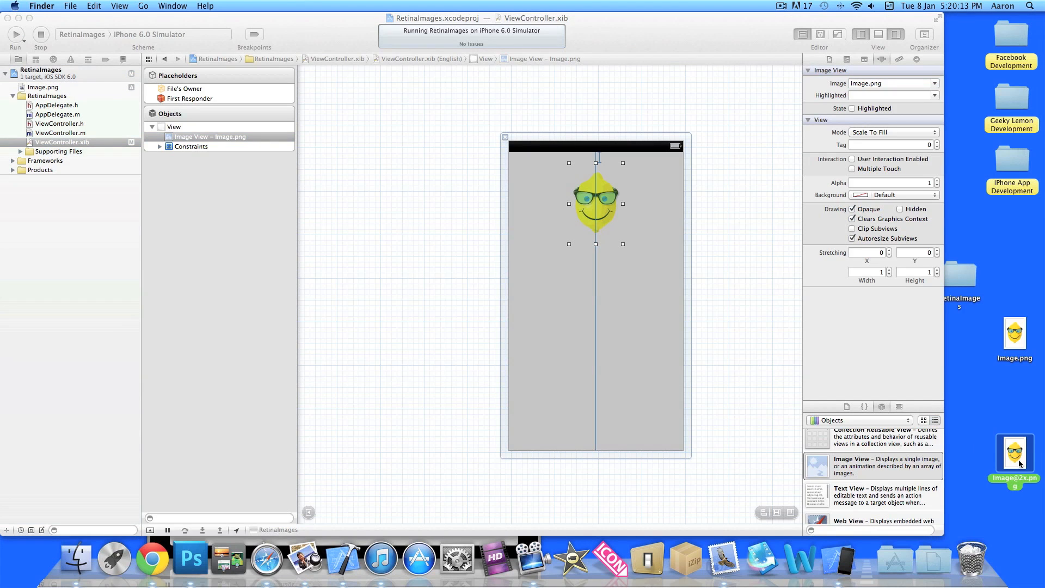
left_click_drag(1012, 450, 190, 140)
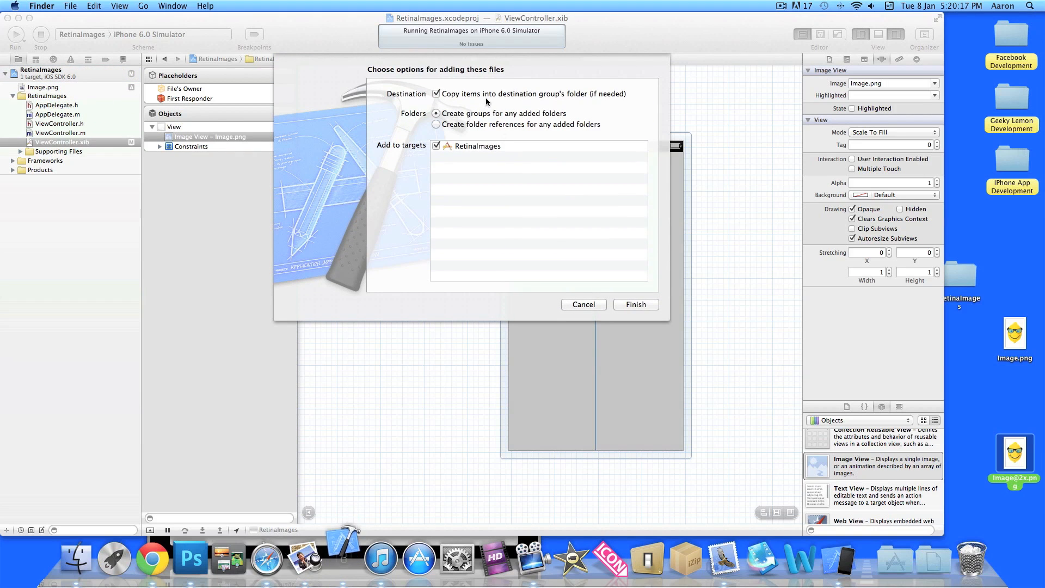
mouse_move(502, 110)
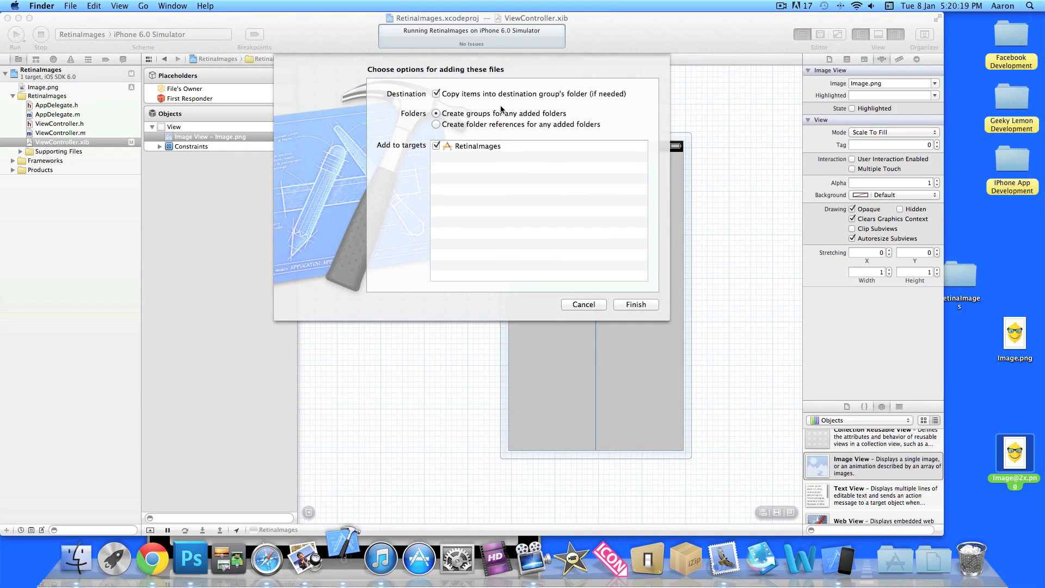
mouse_move(503, 108)
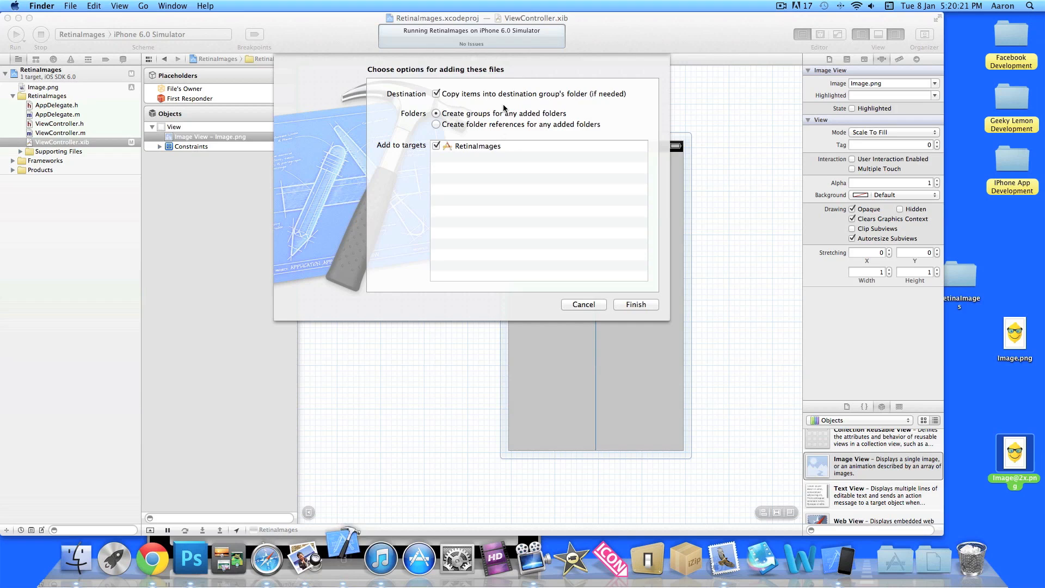
left_click(635, 303)
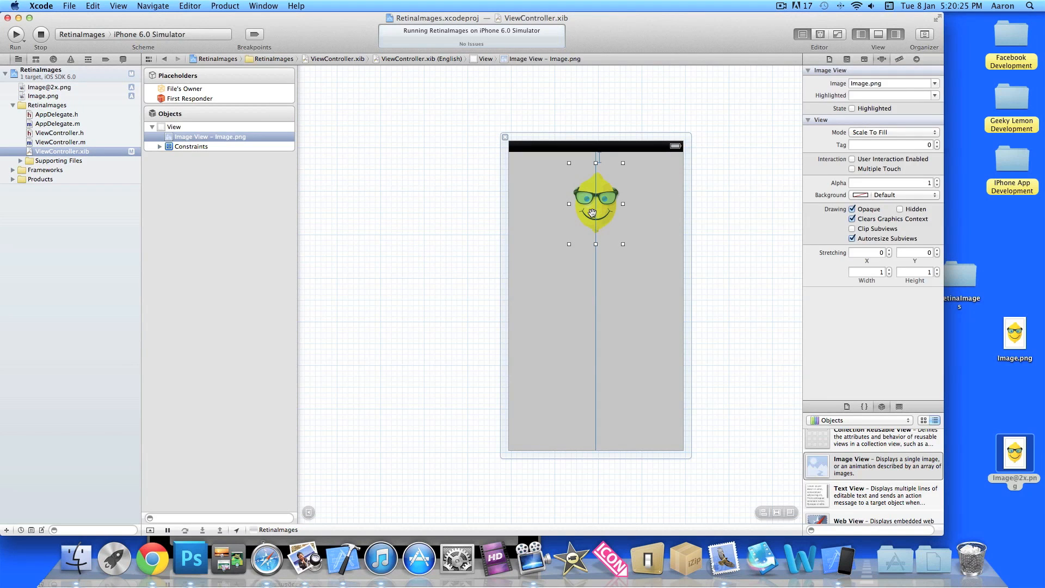
left_click(890, 82)
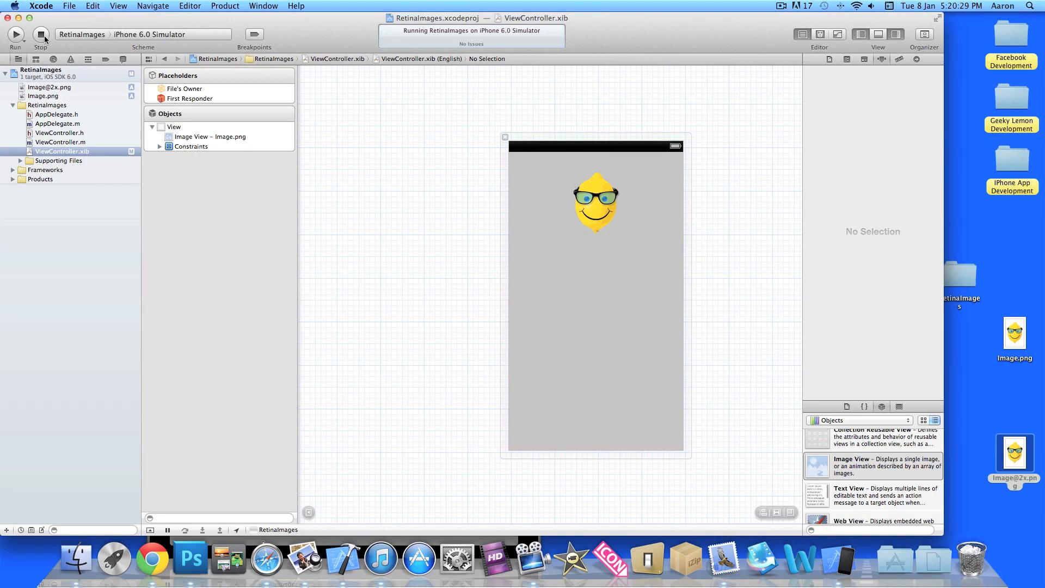
Rerun the app to see the sharper retina lemon in the simulator
left_click(16, 34)
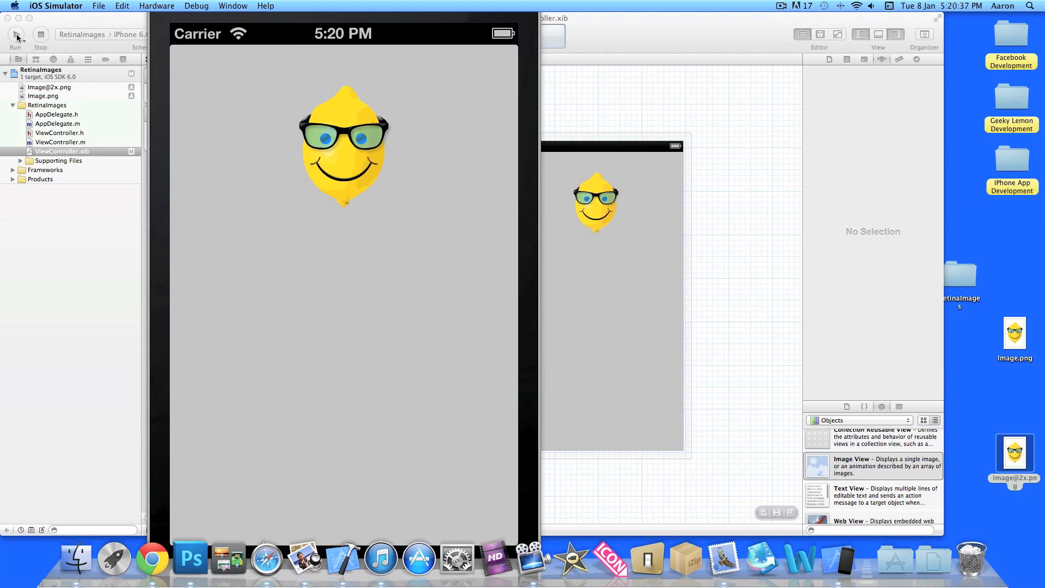
mouse_move(362, 189)
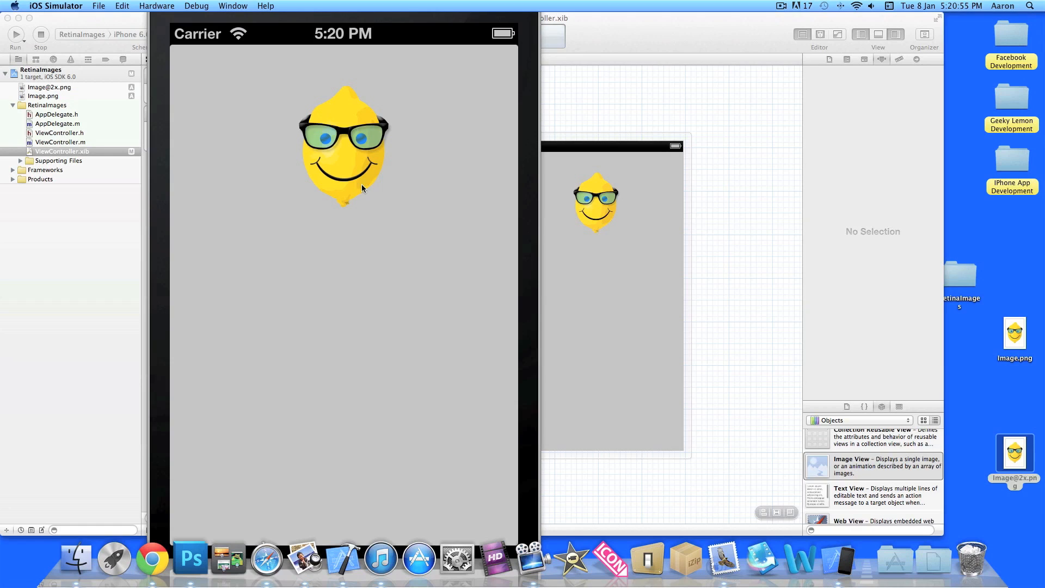
mouse_move(688, 274)
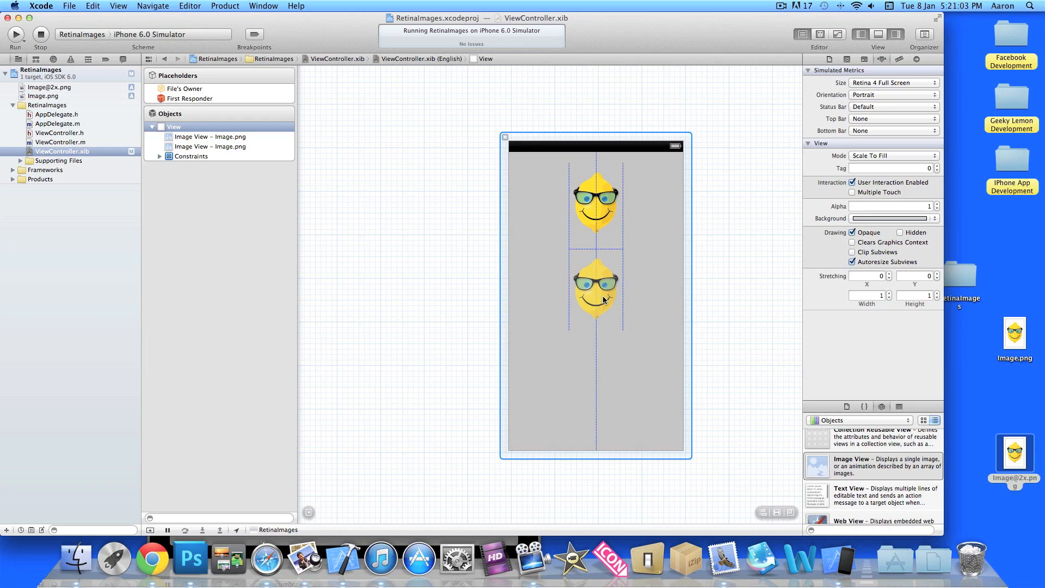
Select the copied lemon image view placed below the original
left_click(595, 289)
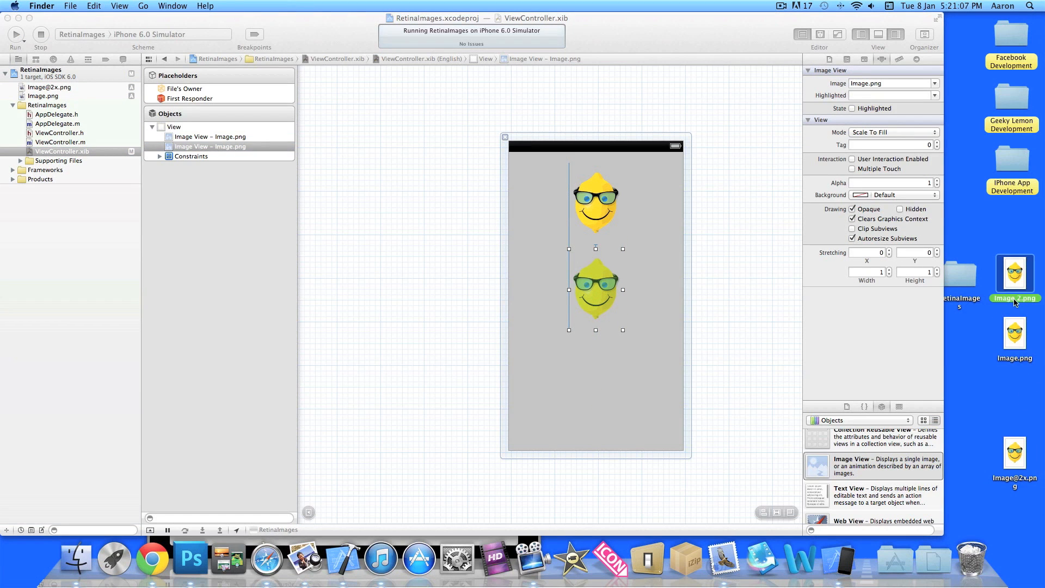
Preview the Image 2.png lemon copy, then rename it to Image1.png on the desktop
double_click(1013, 273)
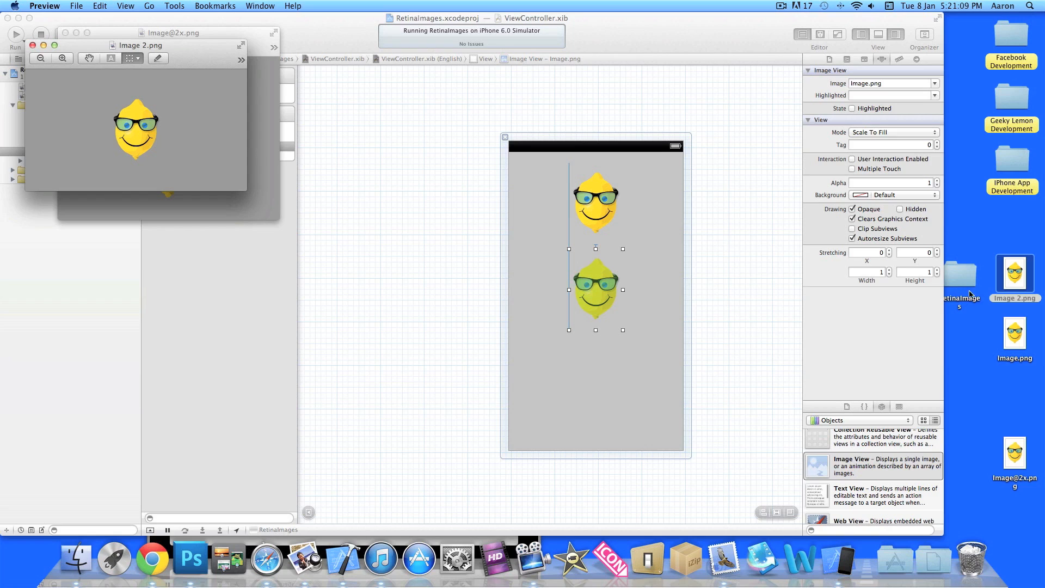
left_click(1013, 275)
type("1")
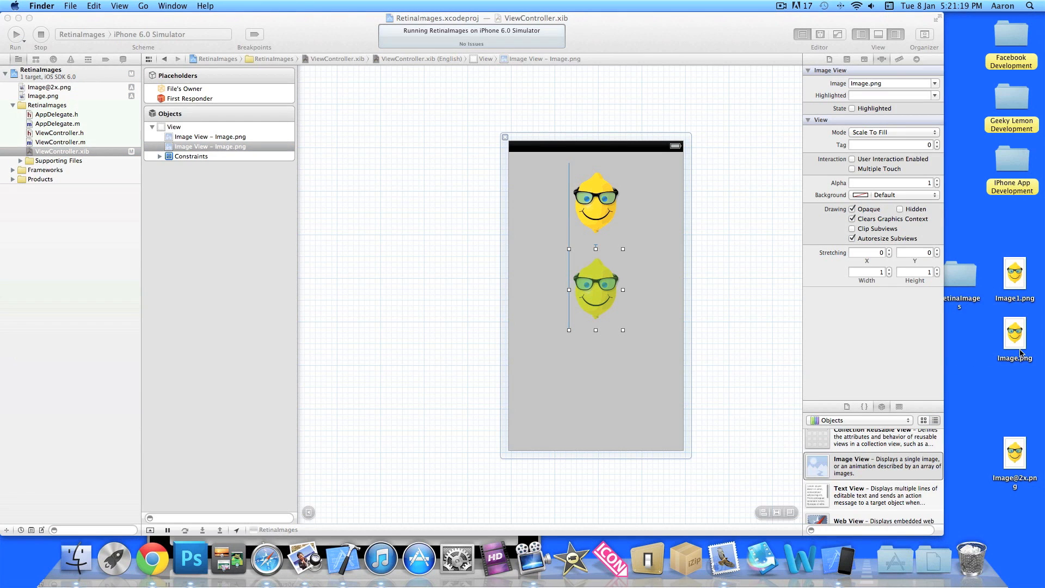
left_click(1013, 273)
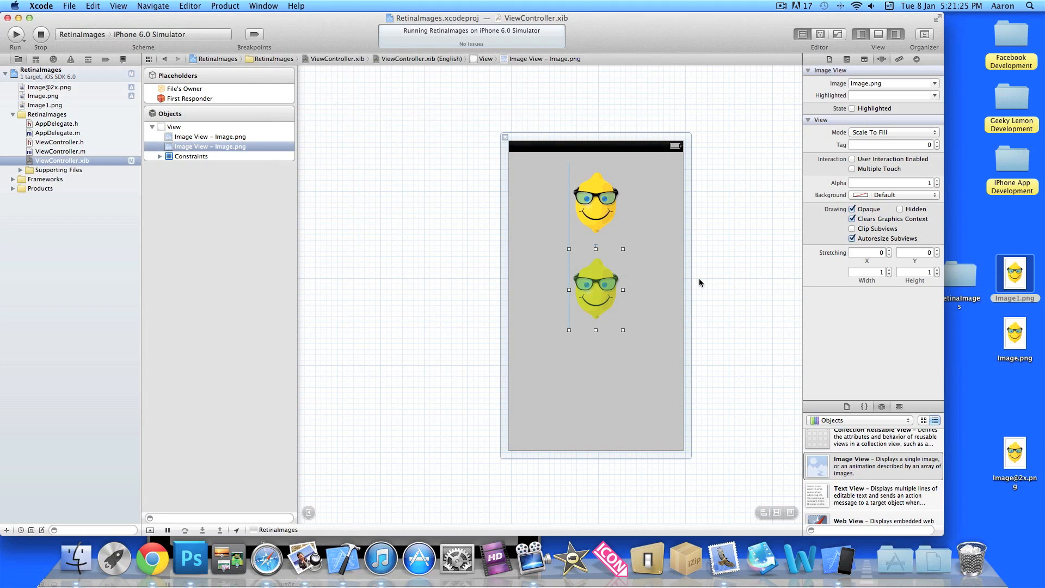
mouse_move(705, 278)
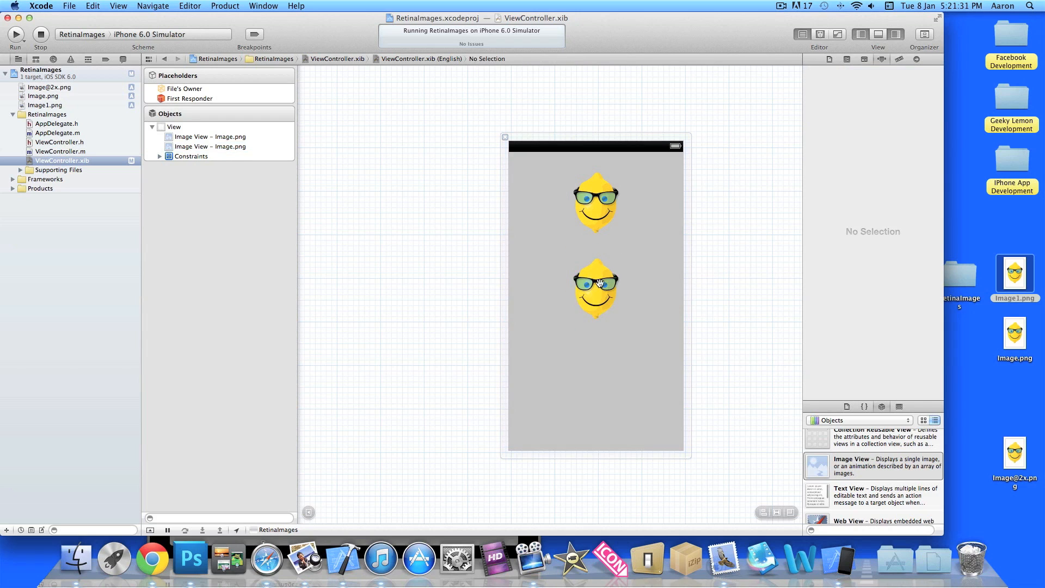
Set the lower lemon image view to Image1.png and run the app
left_click(595, 288)
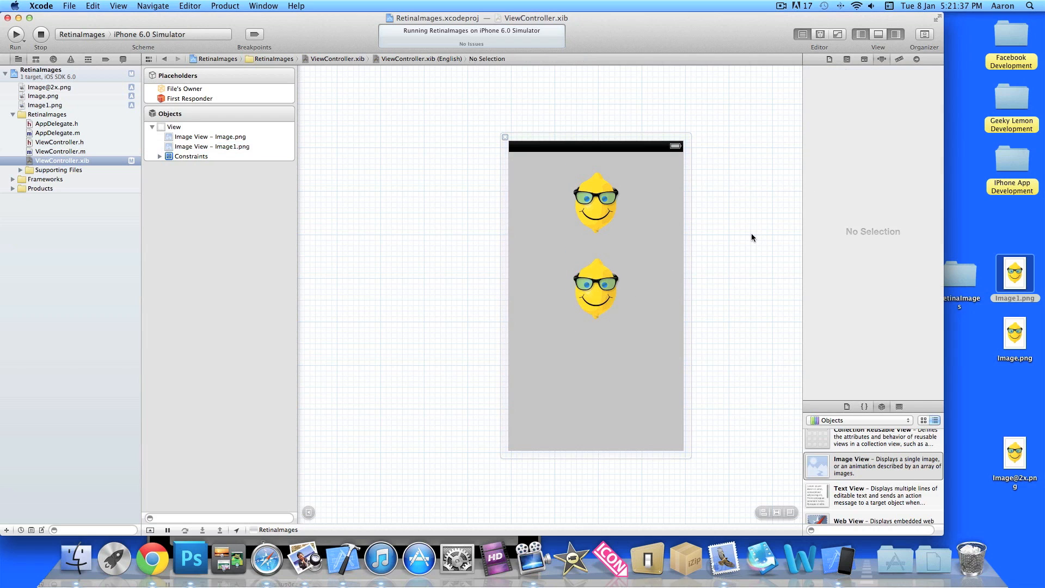
mouse_move(668, 302)
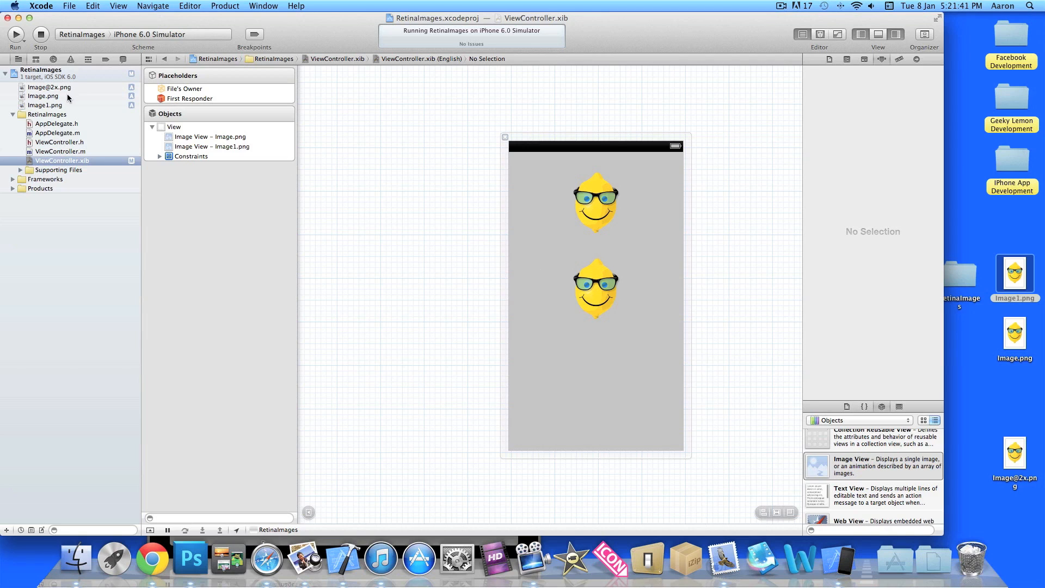
mouse_move(65, 105)
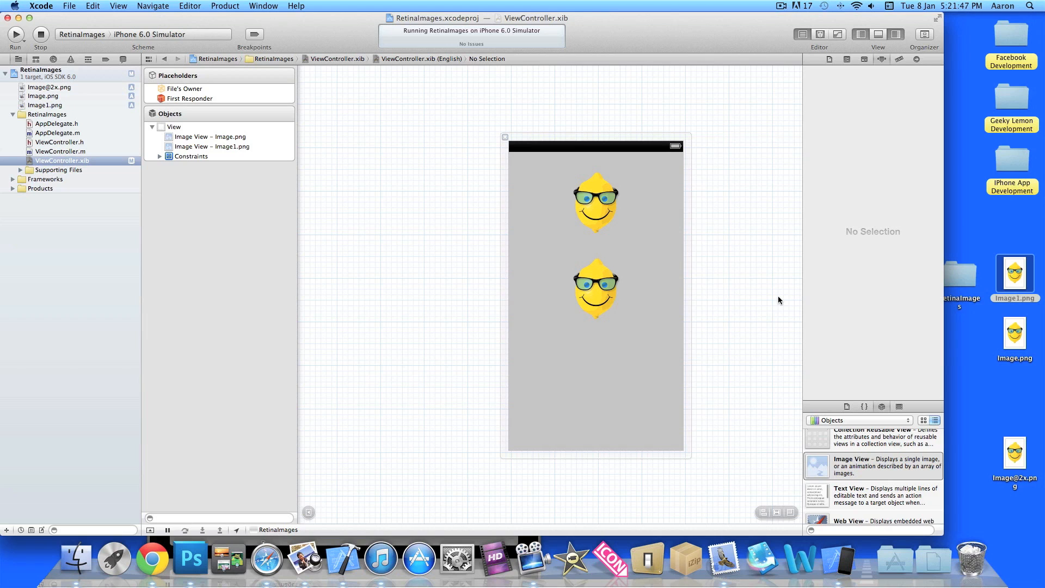
left_click(594, 202)
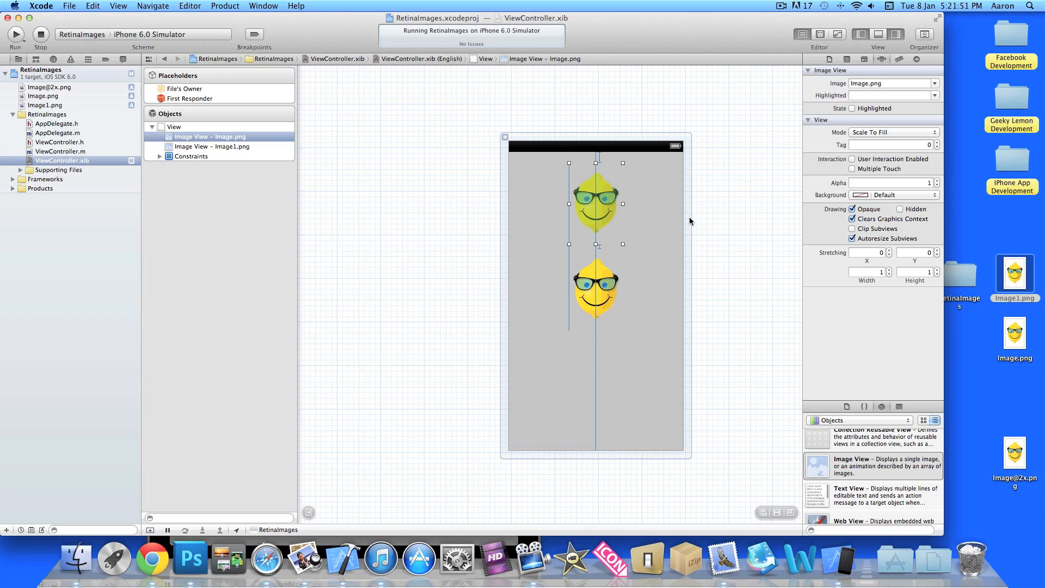
mouse_move(651, 210)
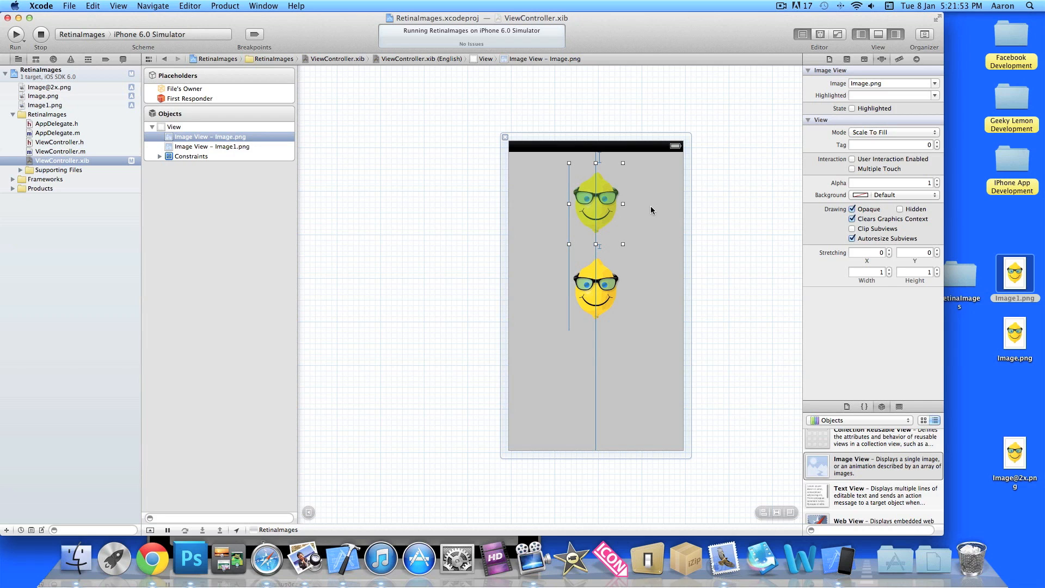
left_click(595, 288)
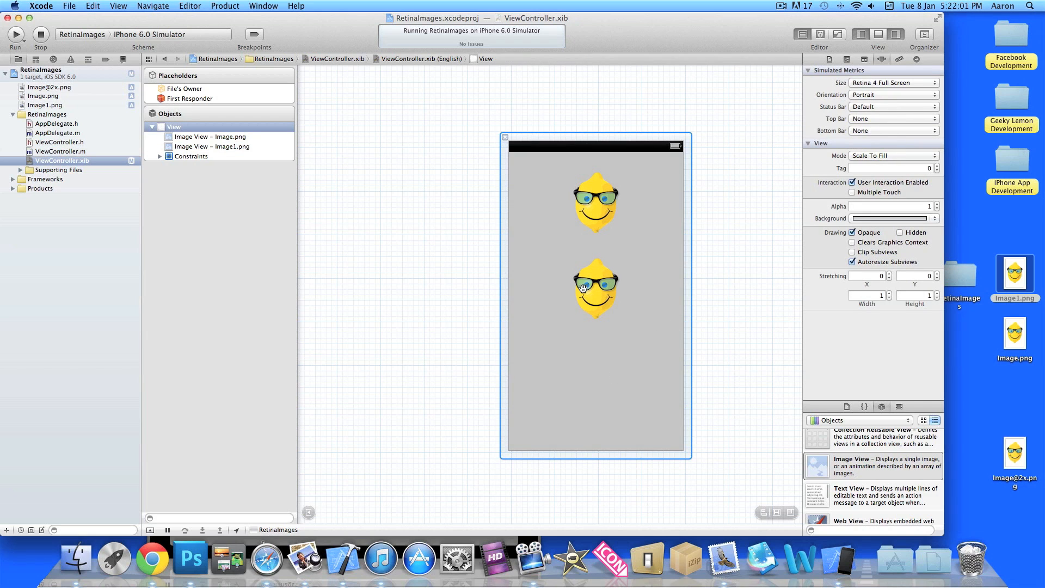
left_click(15, 35)
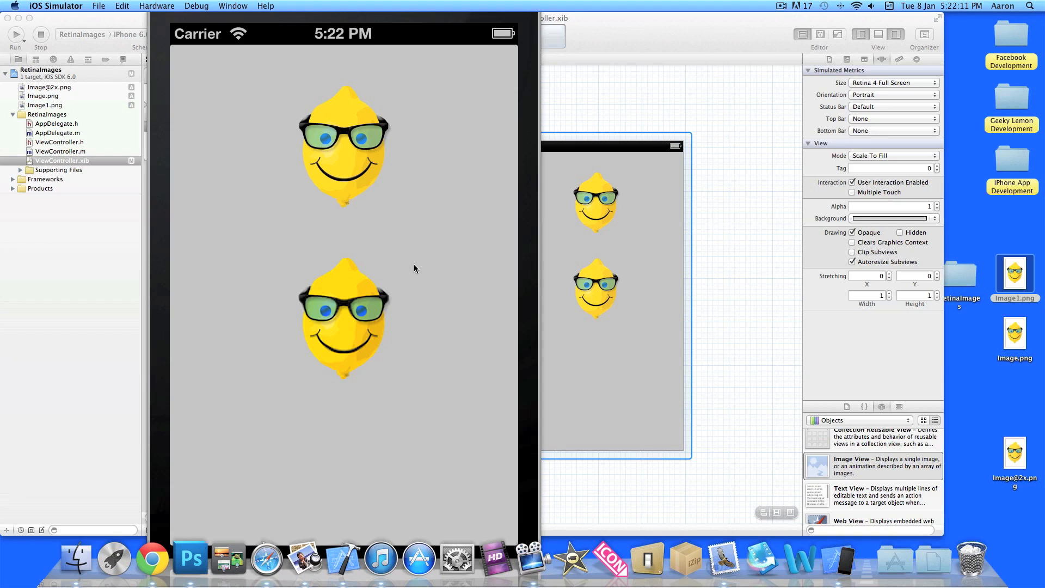
mouse_move(377, 164)
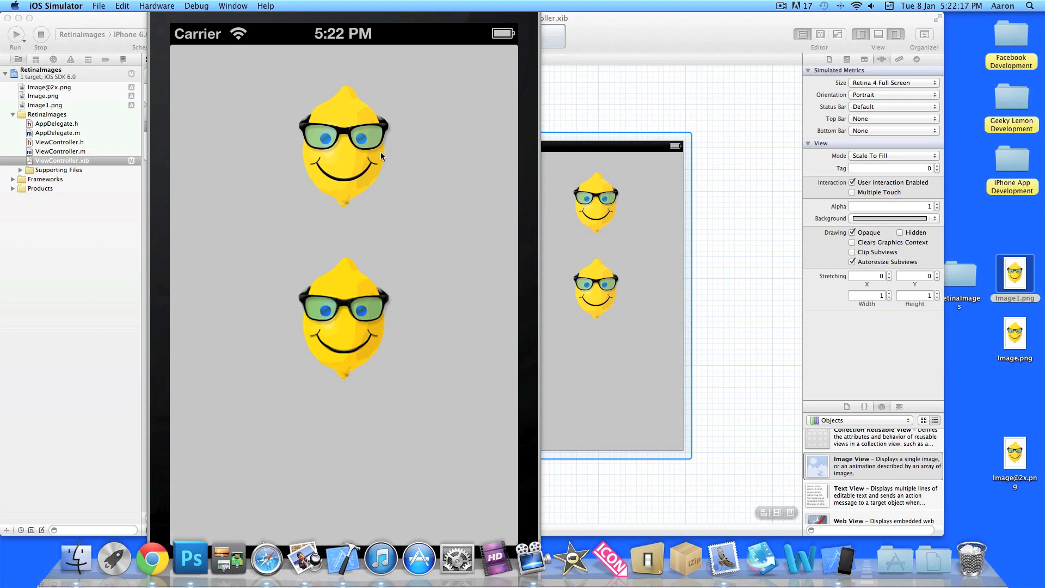
mouse_move(388, 365)
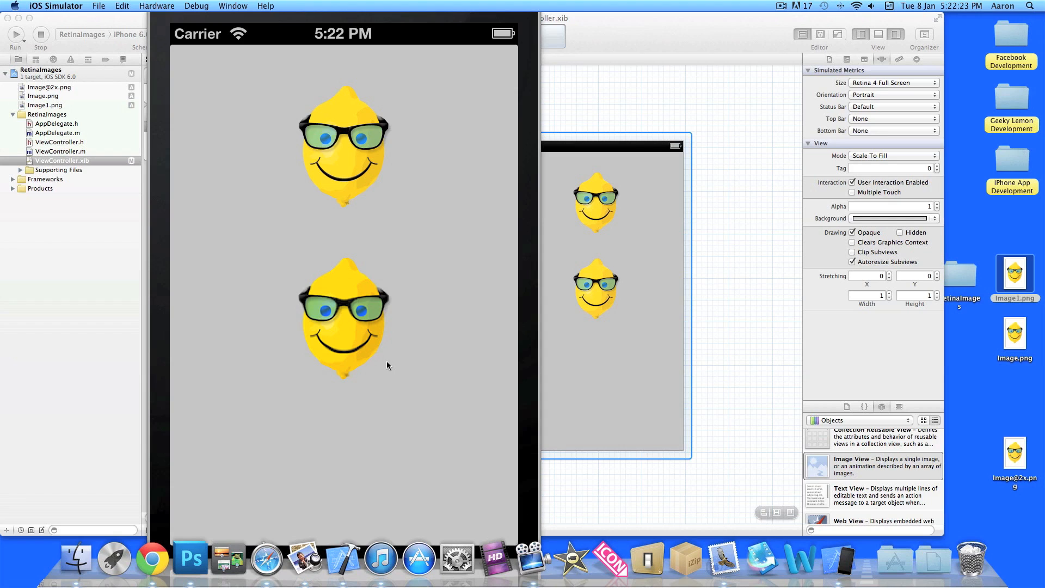
mouse_move(240, 320)
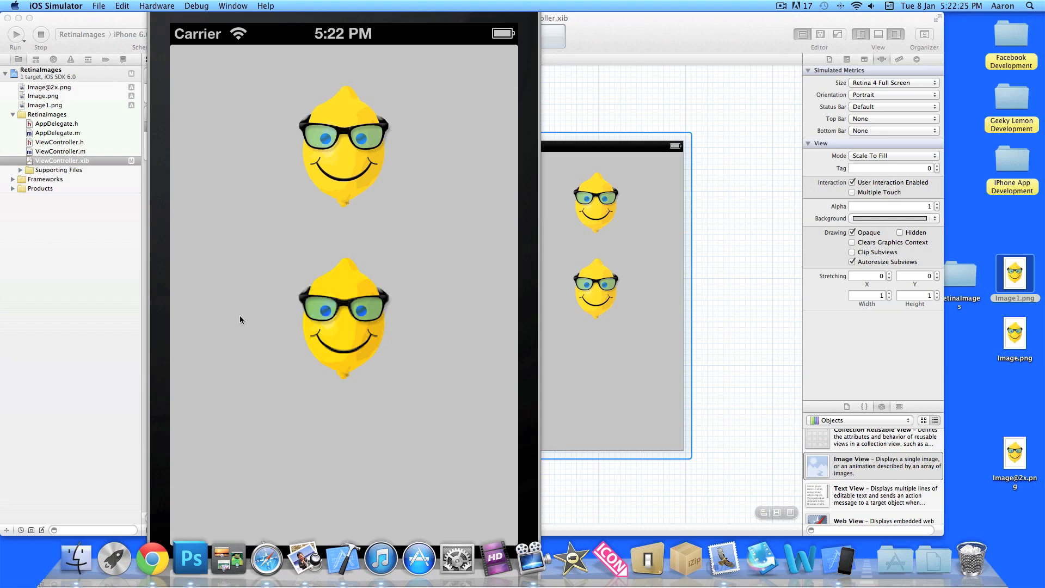
mouse_move(268, 381)
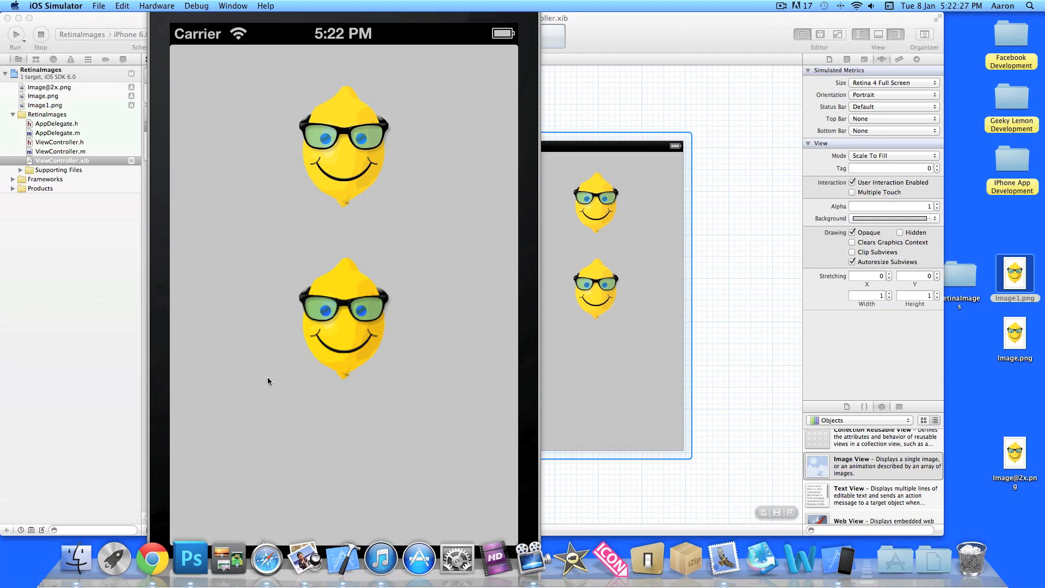
mouse_move(403, 146)
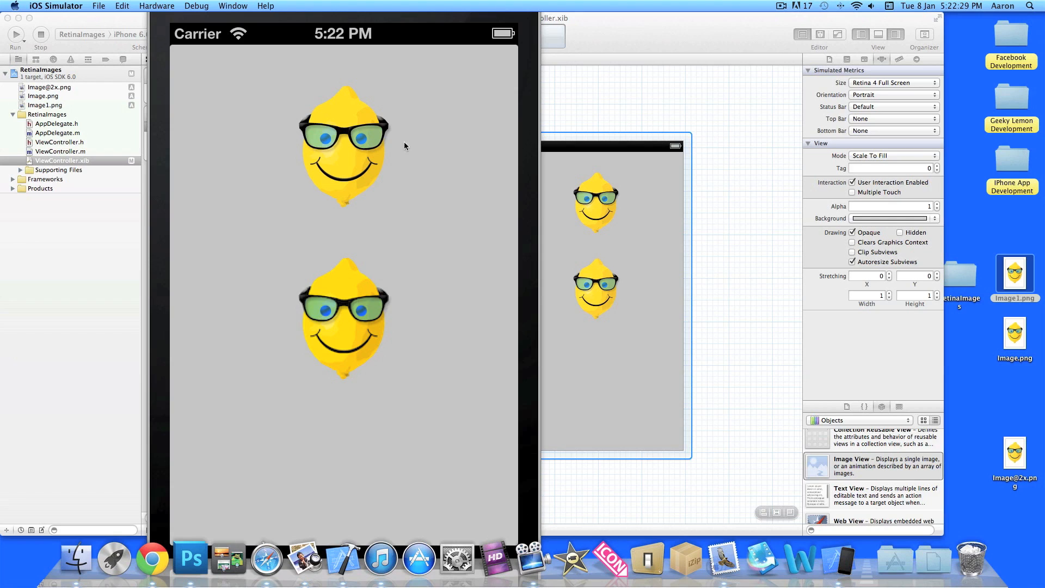
mouse_move(442, 183)
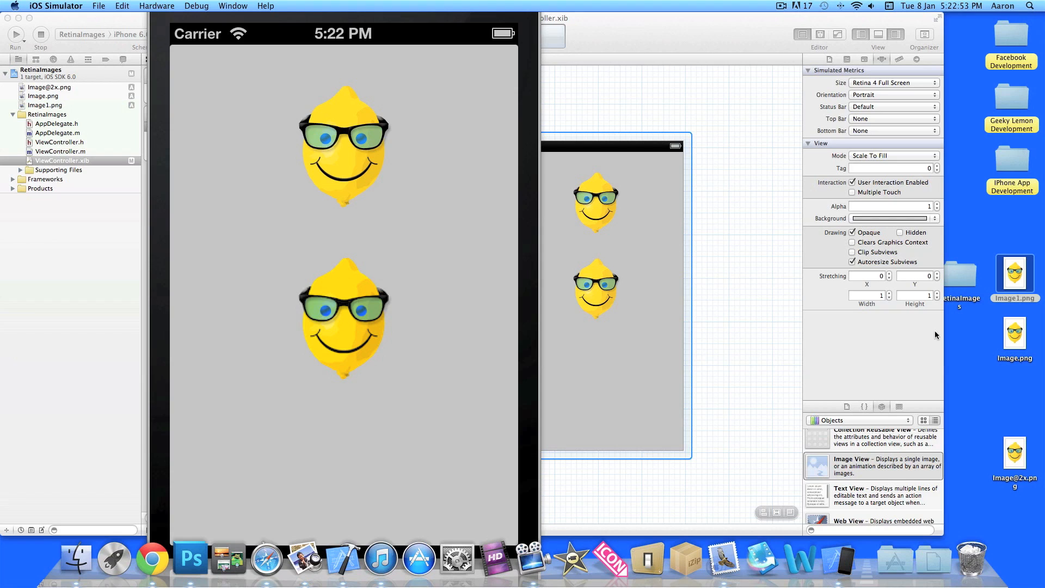
left_click(1013, 273)
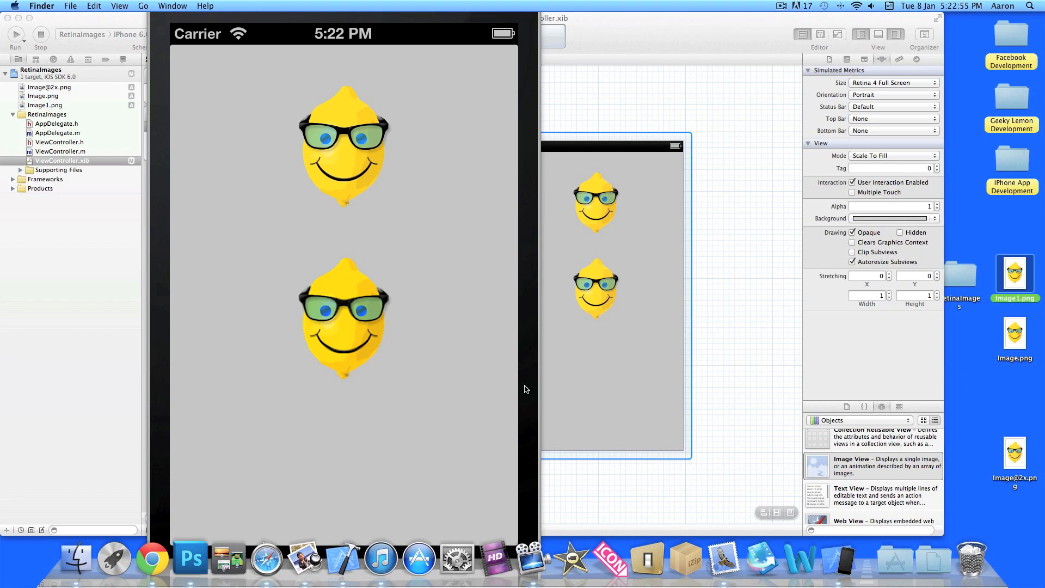
mouse_move(81, 91)
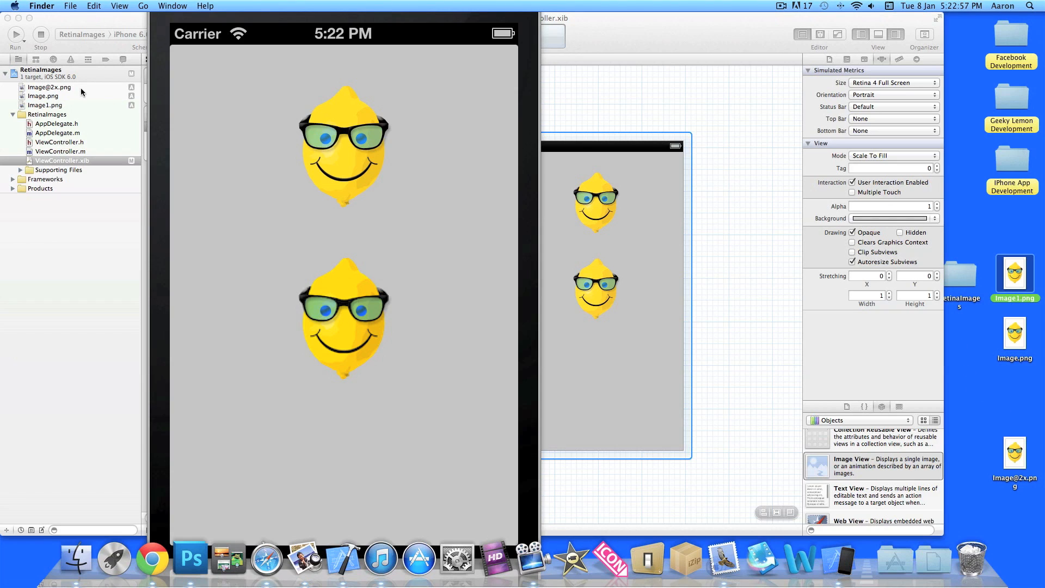